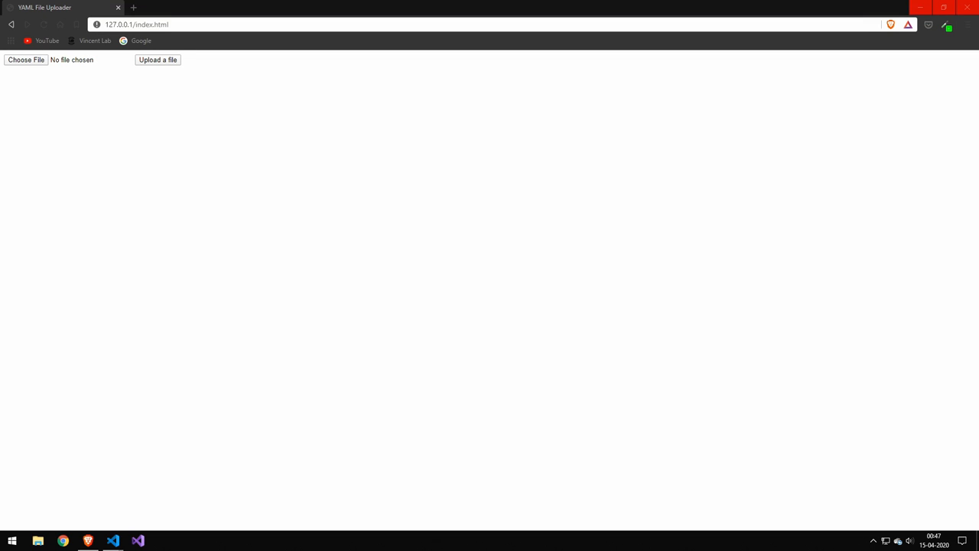
pyautogui.moveTo(745, 212)
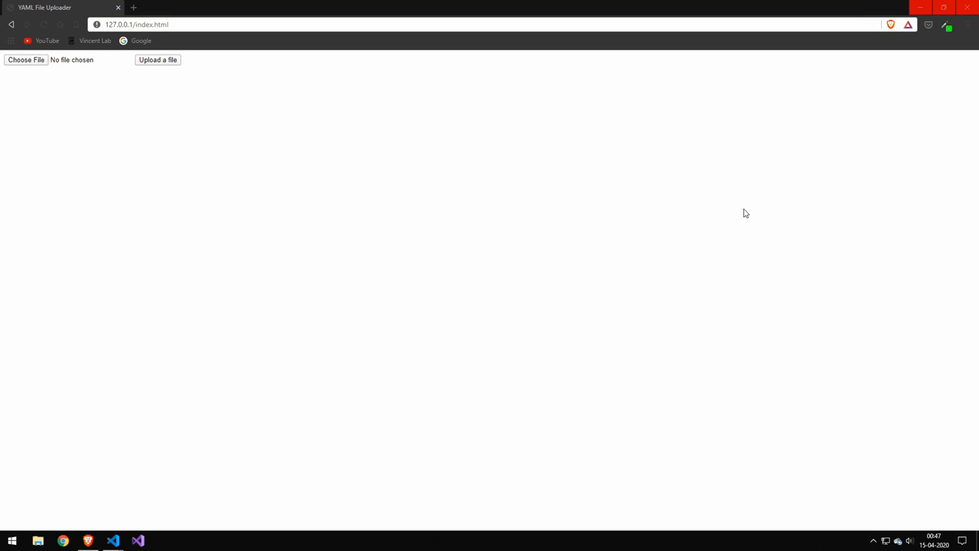
pyautogui.moveTo(195, 95)
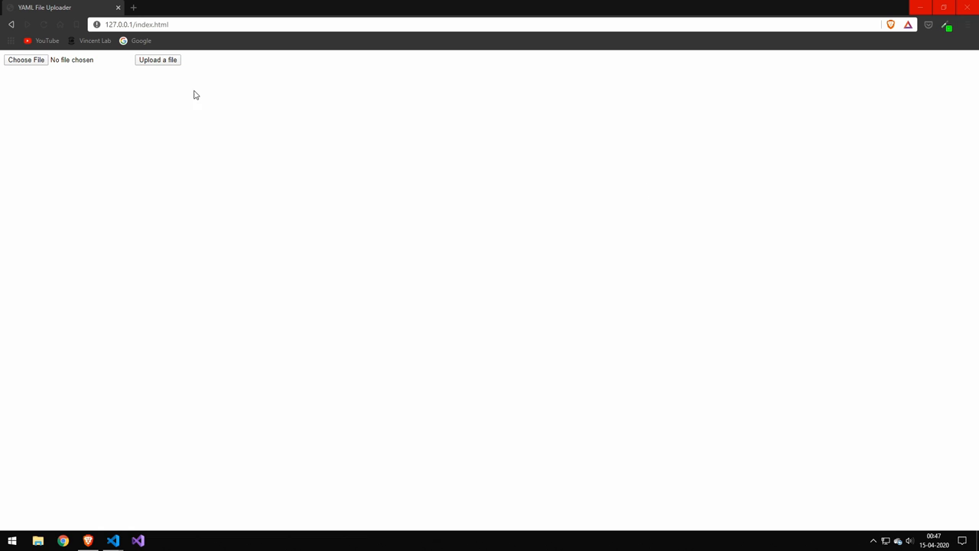
pyautogui.moveTo(88, 86)
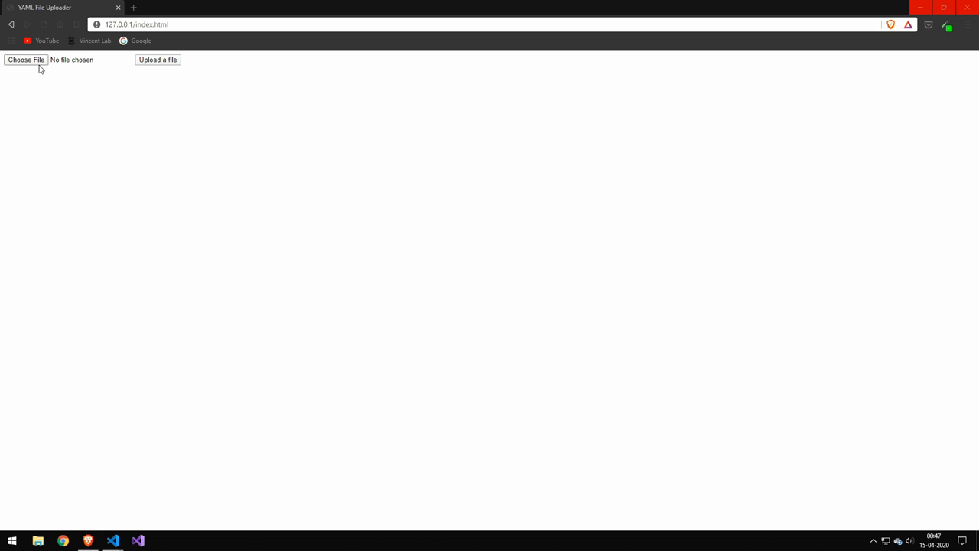
# Select data.yaml from the Project folder in the file picker
pyautogui.click(25, 60)
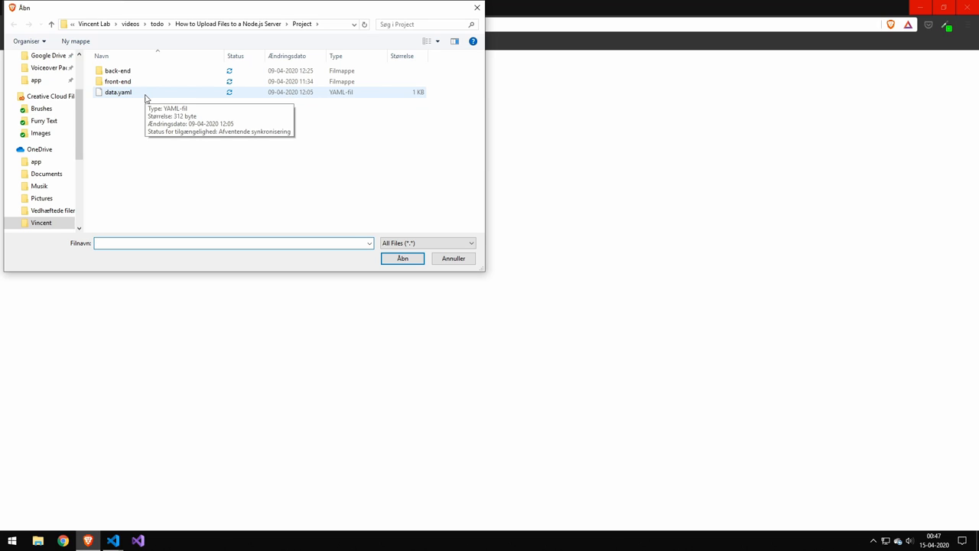
pyautogui.click(233, 243)
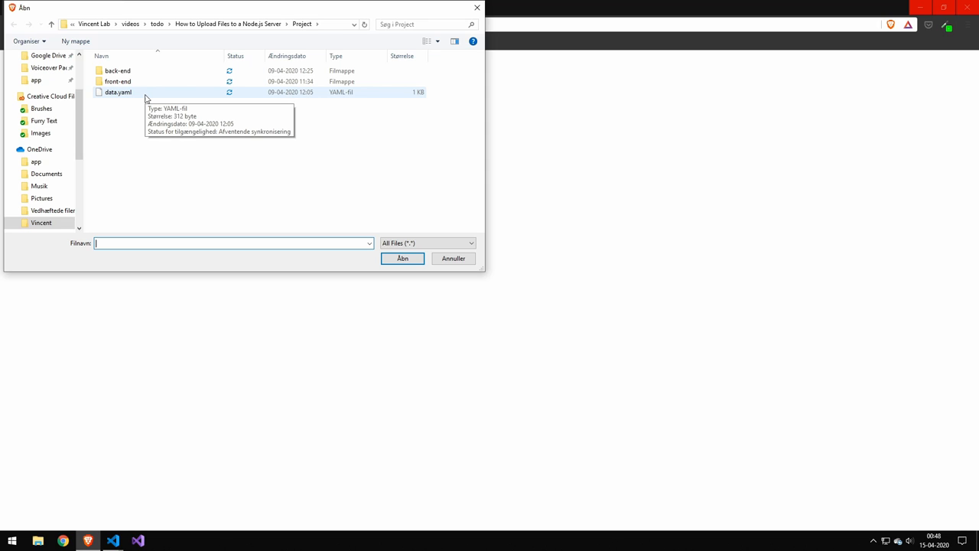
pyautogui.moveTo(145, 99)
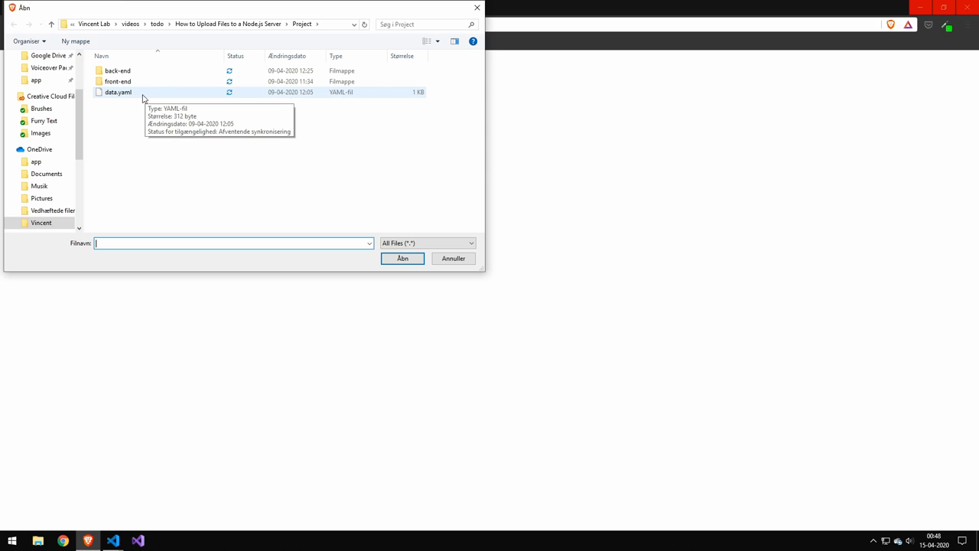
pyautogui.click(119, 92)
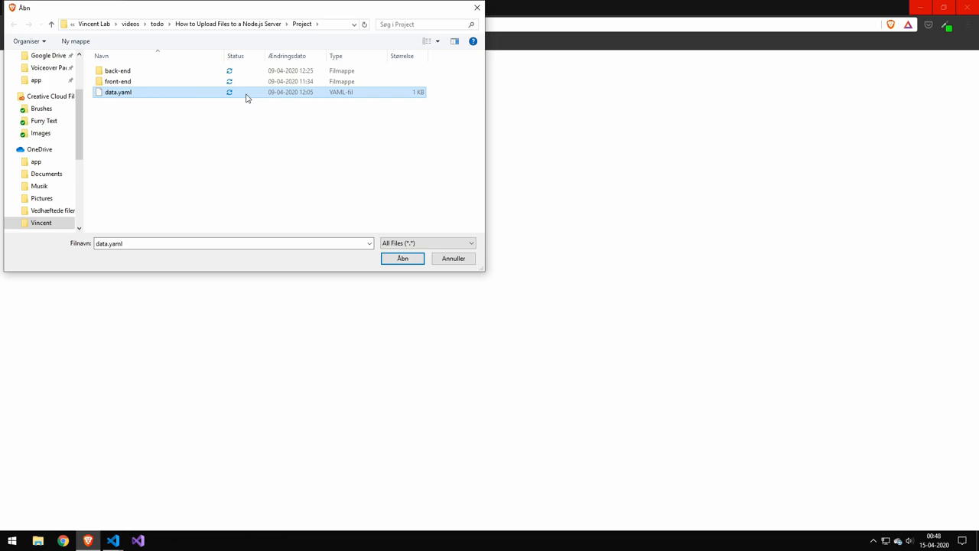
pyautogui.click(402, 257)
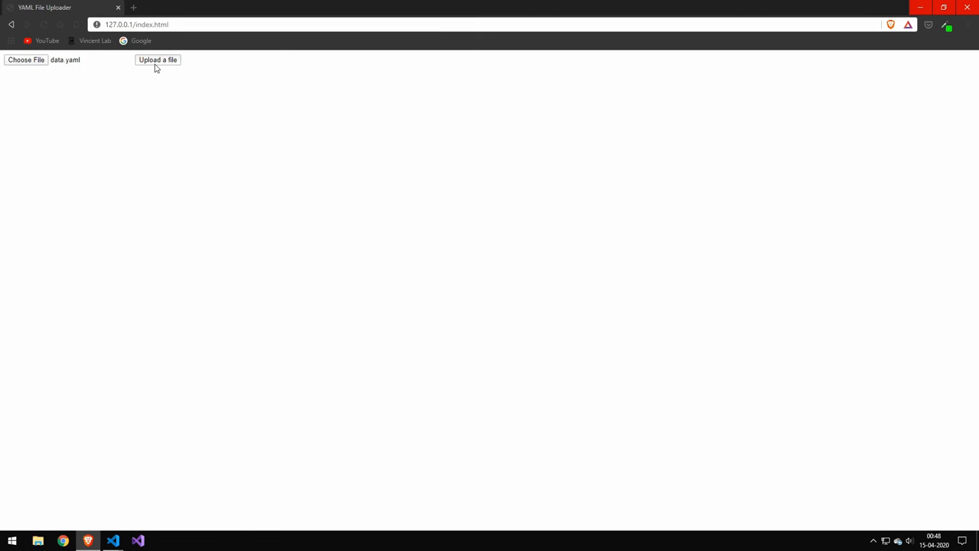
# Submit data.yaml with the Upload a file button, getting the "File uploaded" JSON reply
pyautogui.click(157, 59)
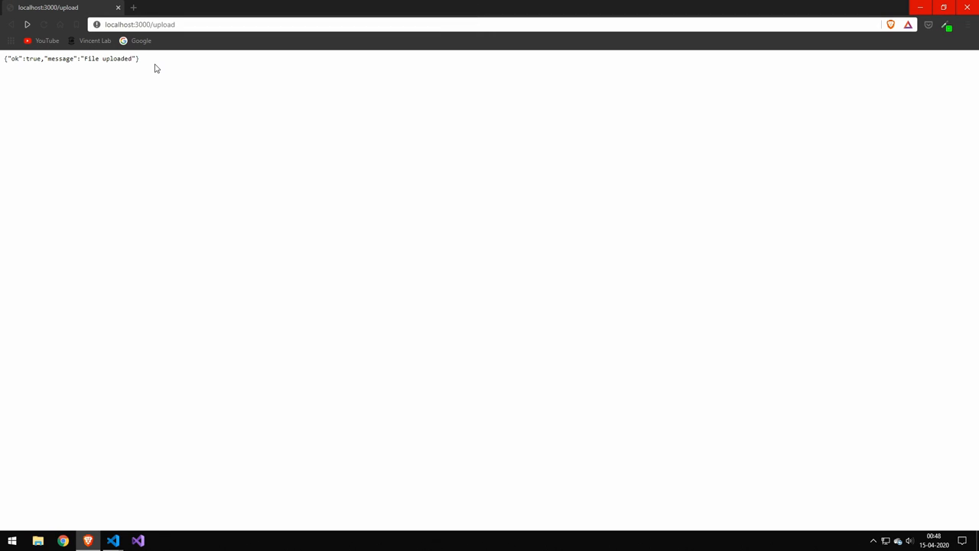
pyautogui.moveTo(152, 74)
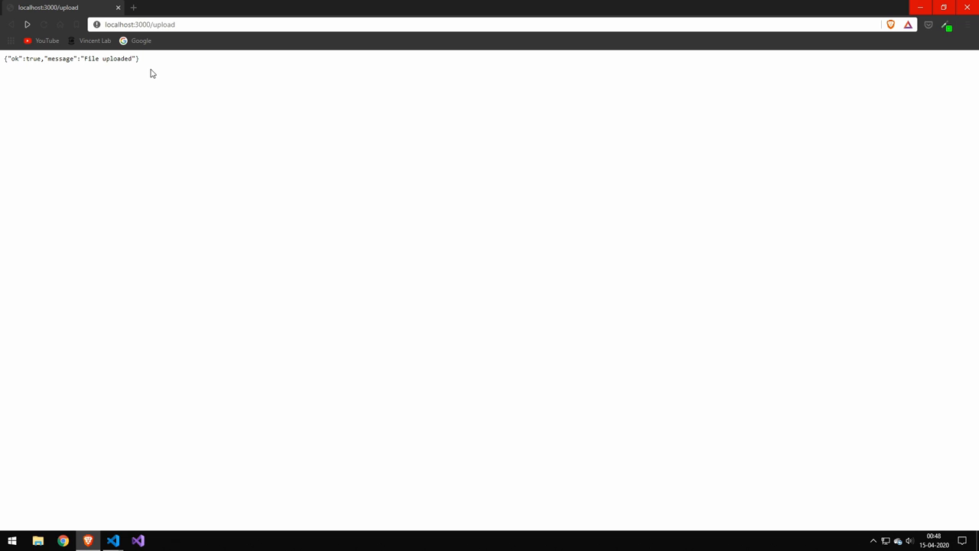
pyautogui.moveTo(123, 495)
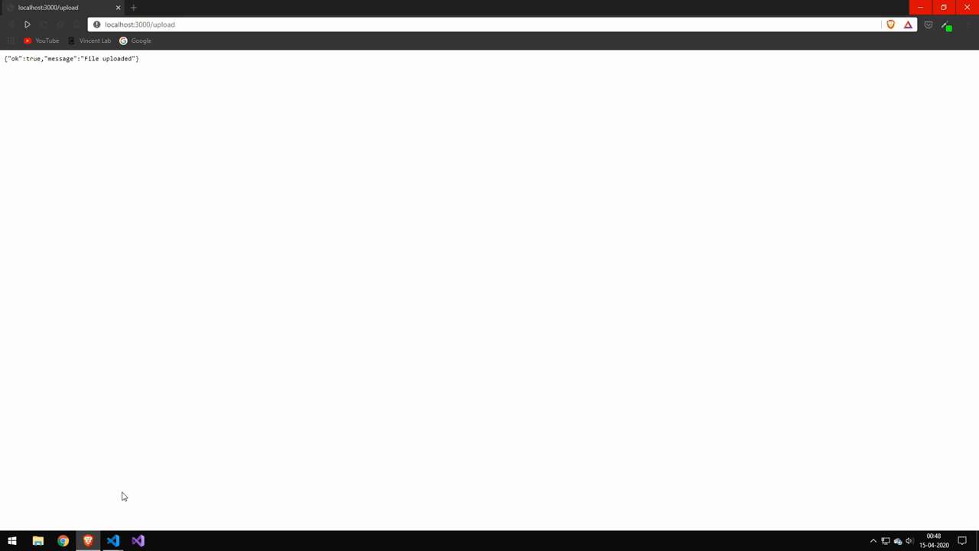
pyautogui.moveTo(107, 524)
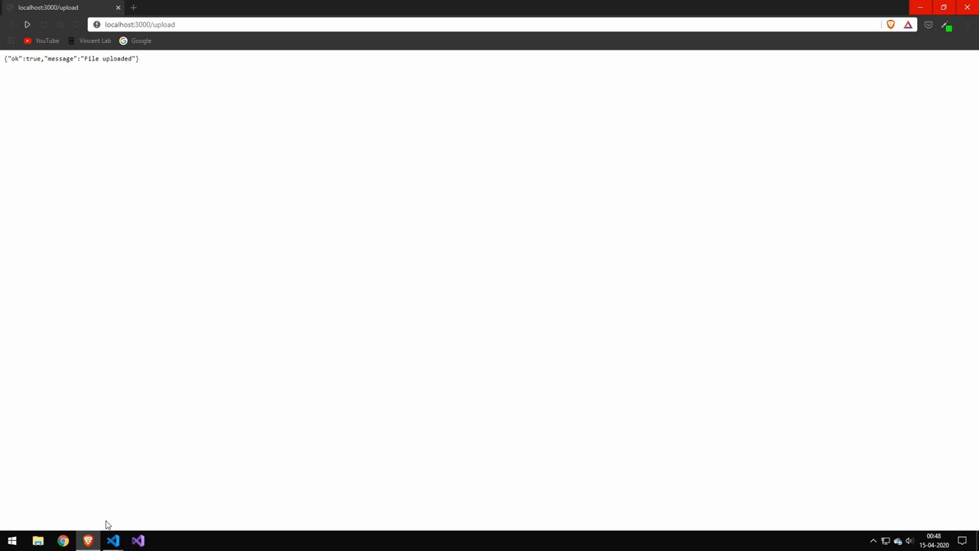
# Switch to the editor and highlight the form markup and the file input's name "data"
pyautogui.click(112, 541)
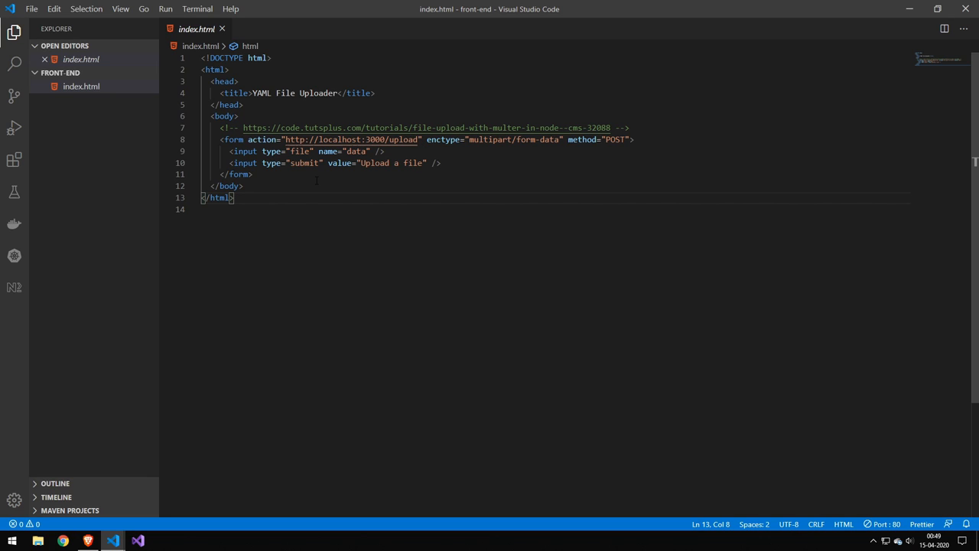
pyautogui.moveTo(221, 139); pyautogui.dragTo(253, 175)
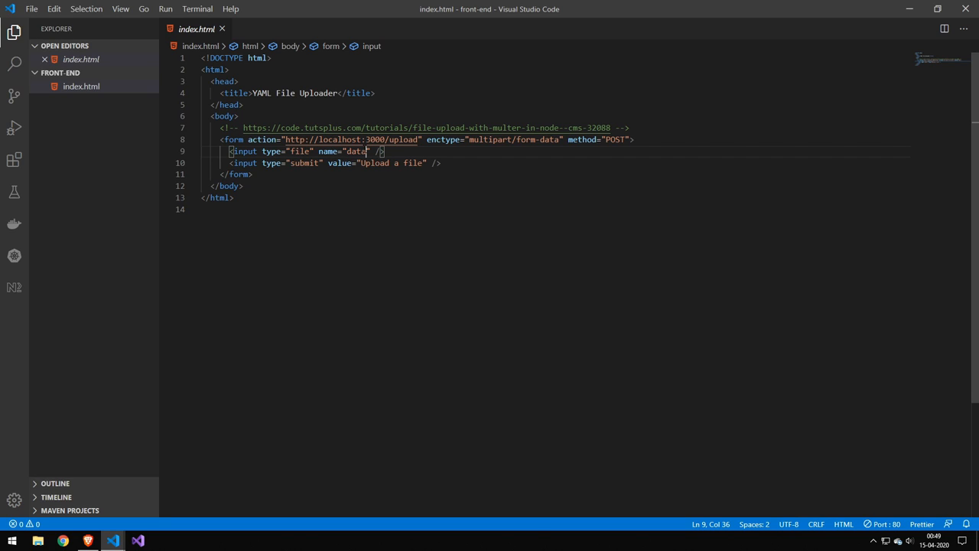
pyautogui.doubleClick(357, 151)
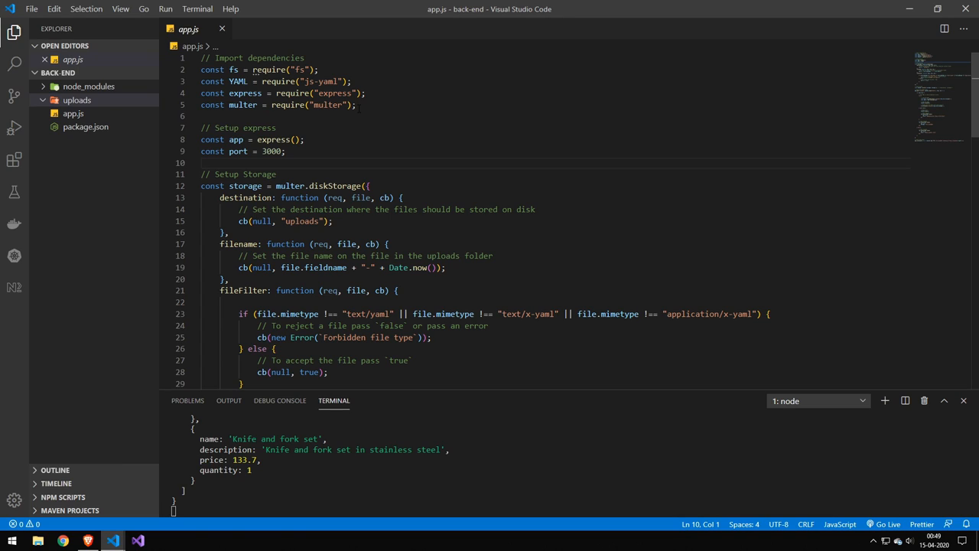
# View app.js, scrolling past the express setup to the multer disk storage and YAML filter
pyautogui.click(351, 81)
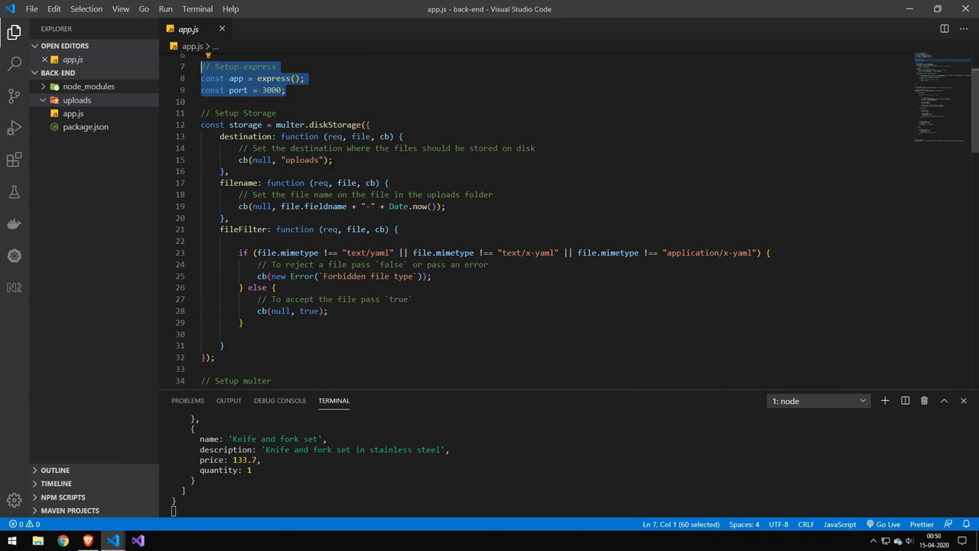
pyautogui.scroll(-3)
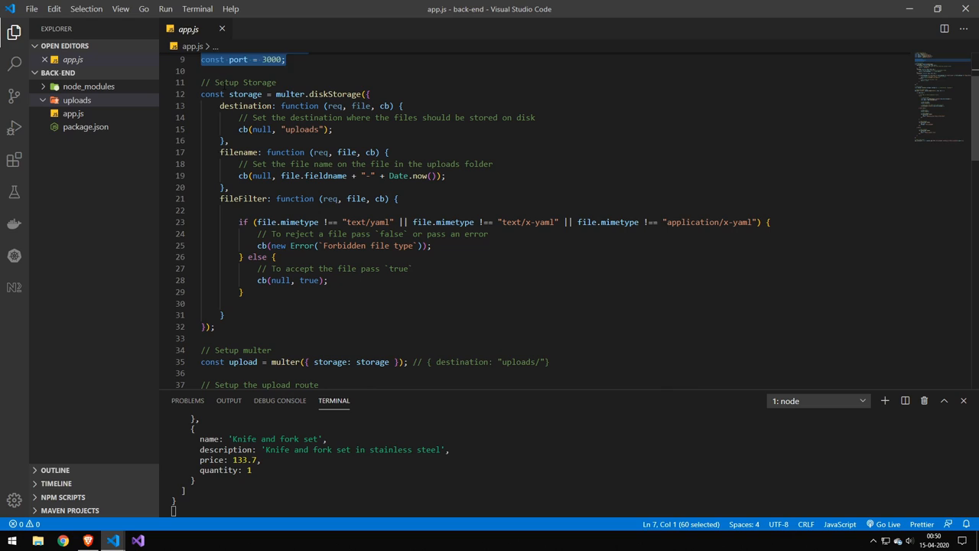
pyautogui.click(222, 82)
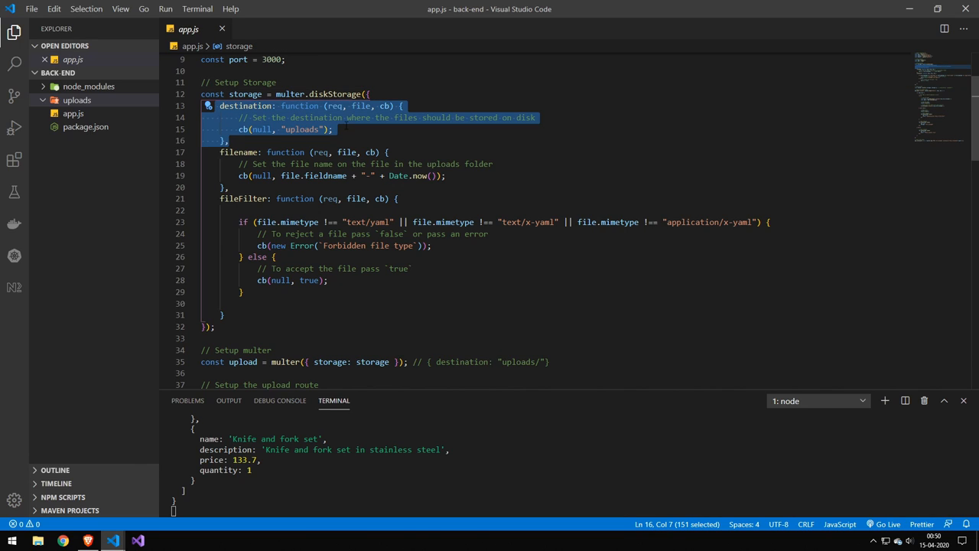
pyautogui.click(334, 130)
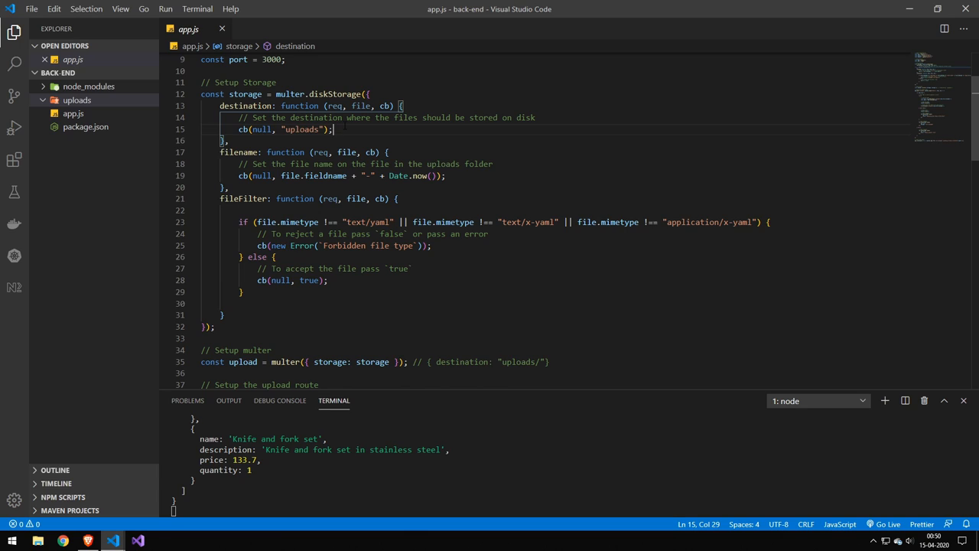
pyautogui.doubleClick(301, 129)
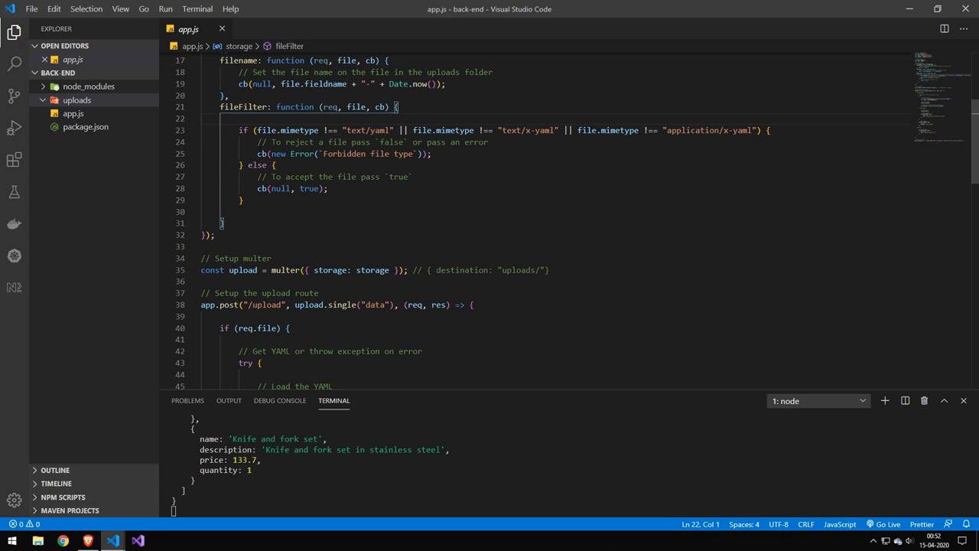
pyautogui.moveTo(253, 154); pyautogui.dragTo(432, 154)
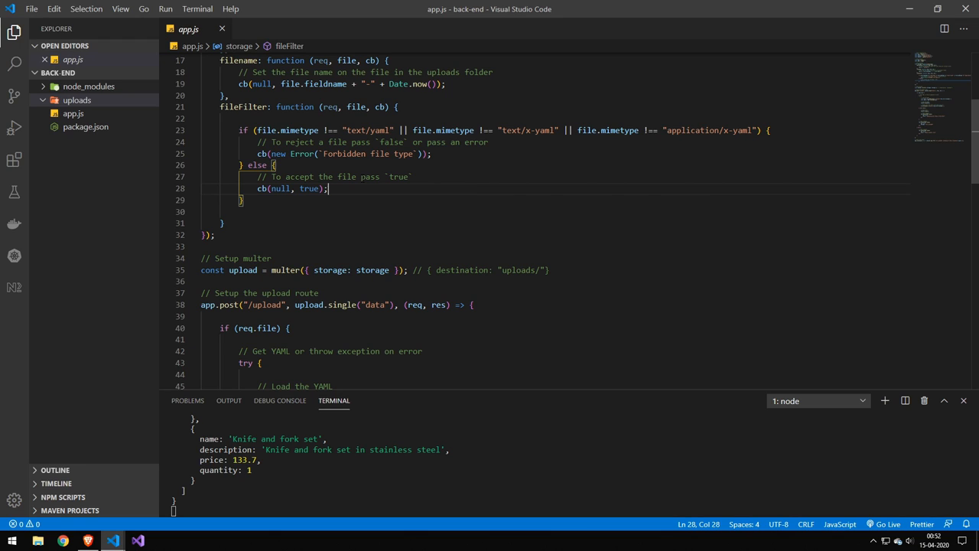
pyautogui.scroll(-3)
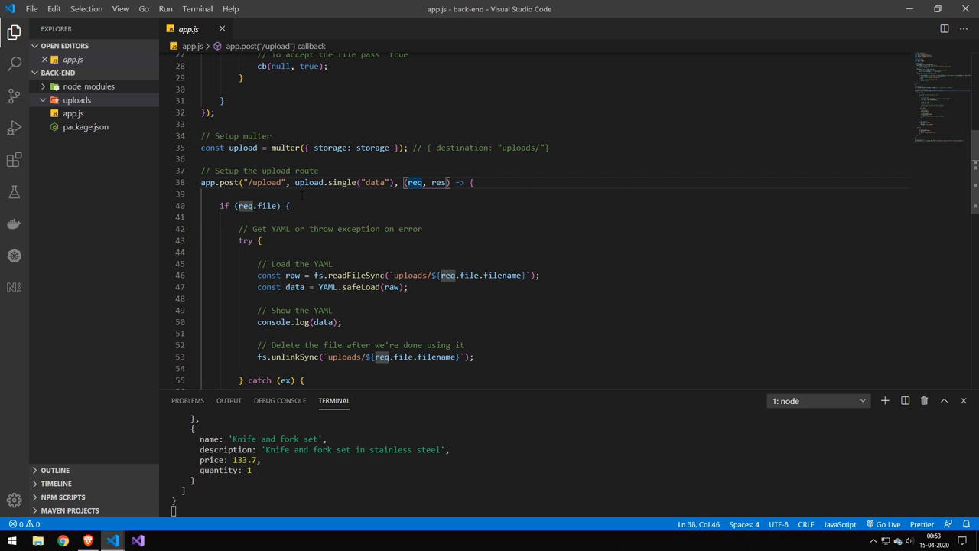
pyautogui.doubleClick(262, 182)
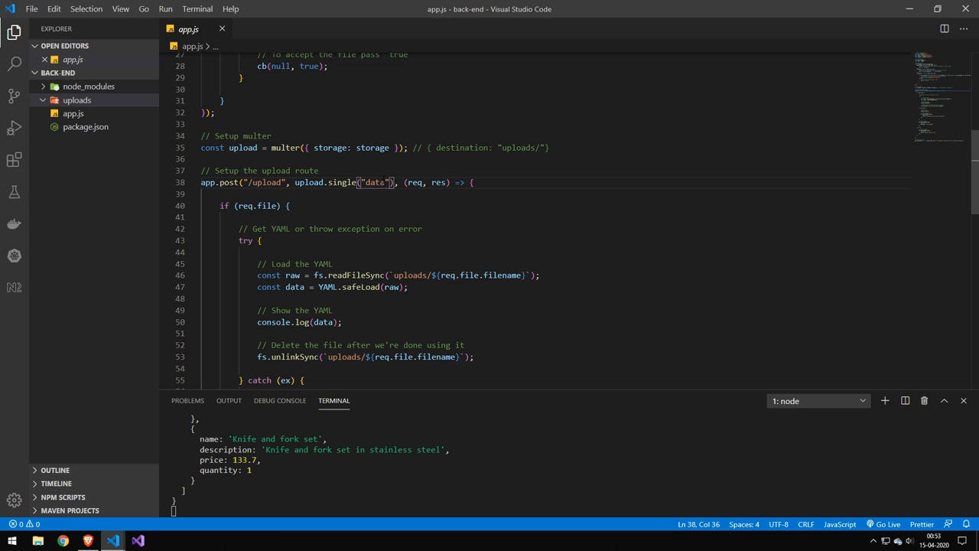
pyautogui.click(426, 182)
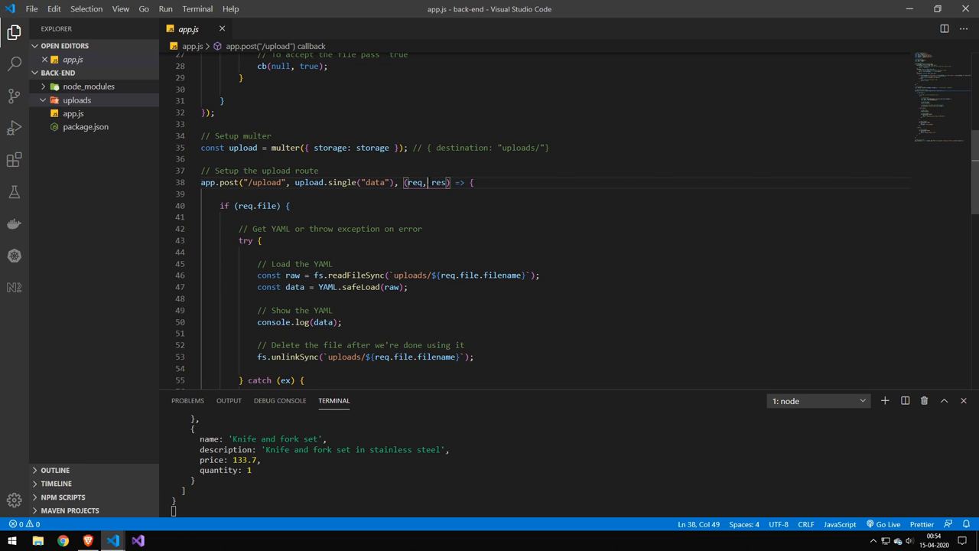
pyautogui.scroll(-3)
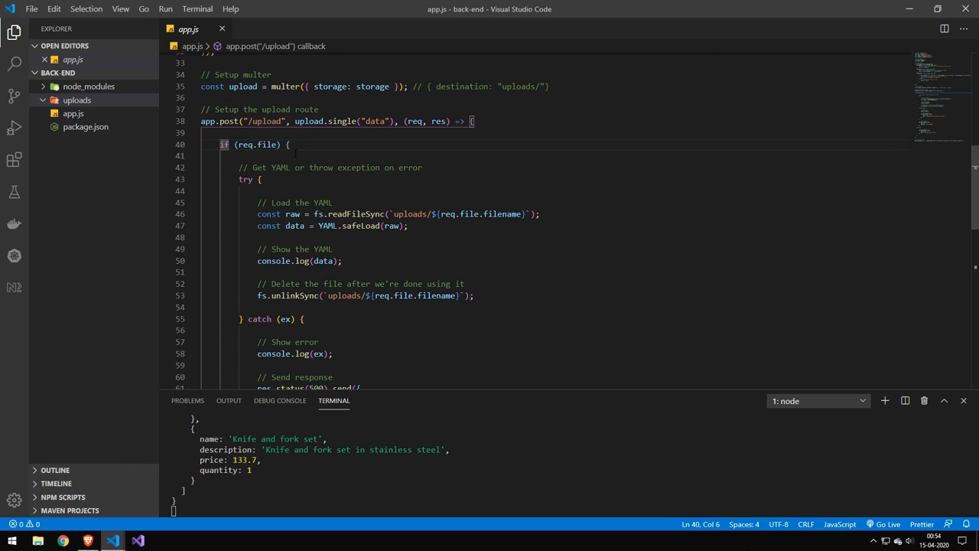
pyautogui.scroll(-3)
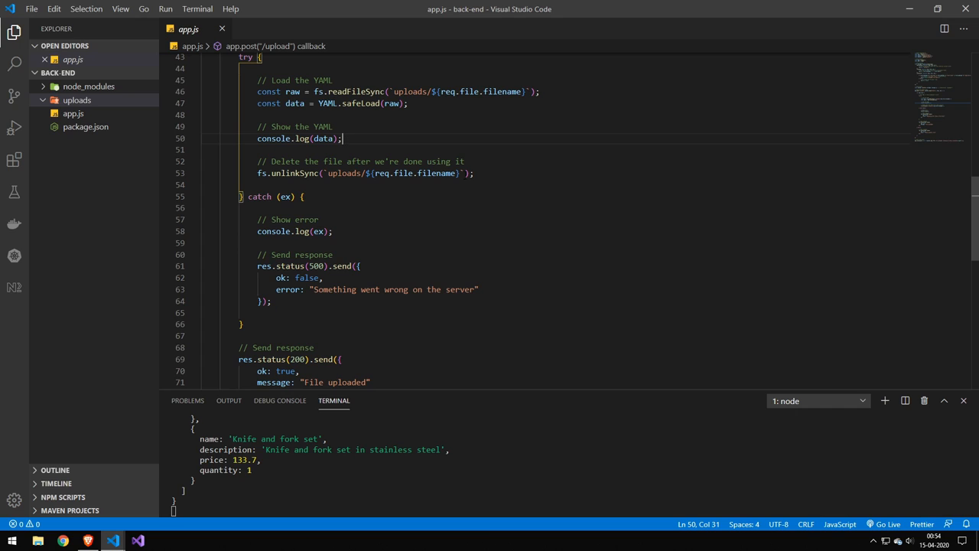
pyautogui.click(474, 173)
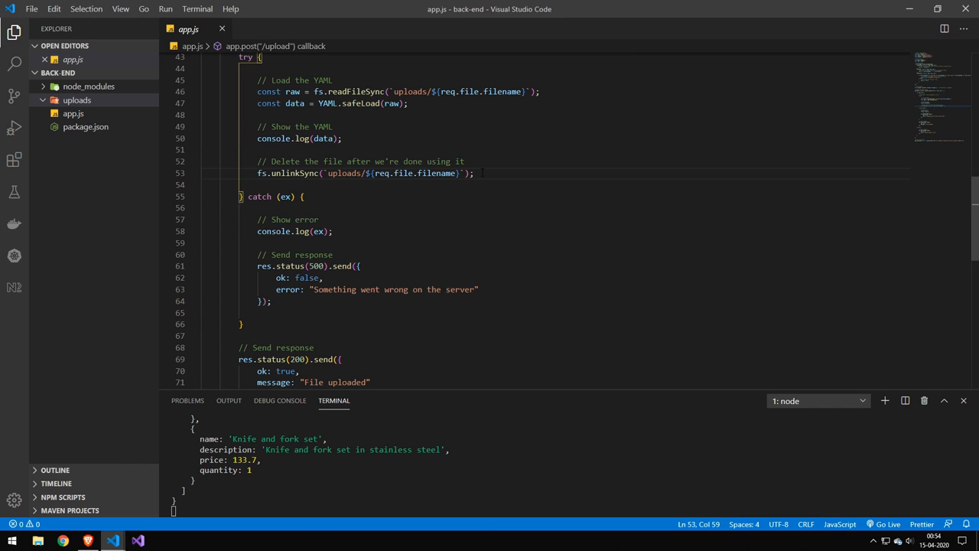
pyautogui.scroll(-3)
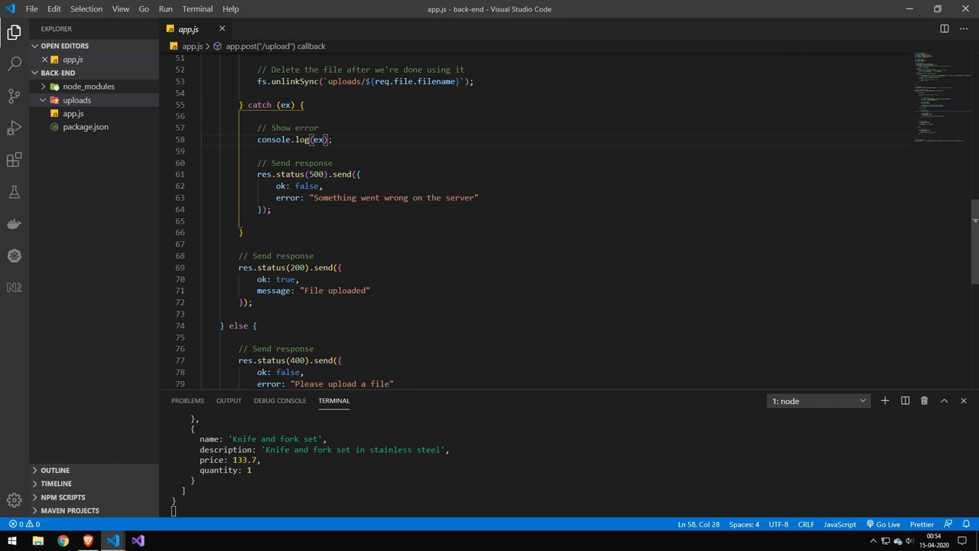
pyautogui.scroll(-3)
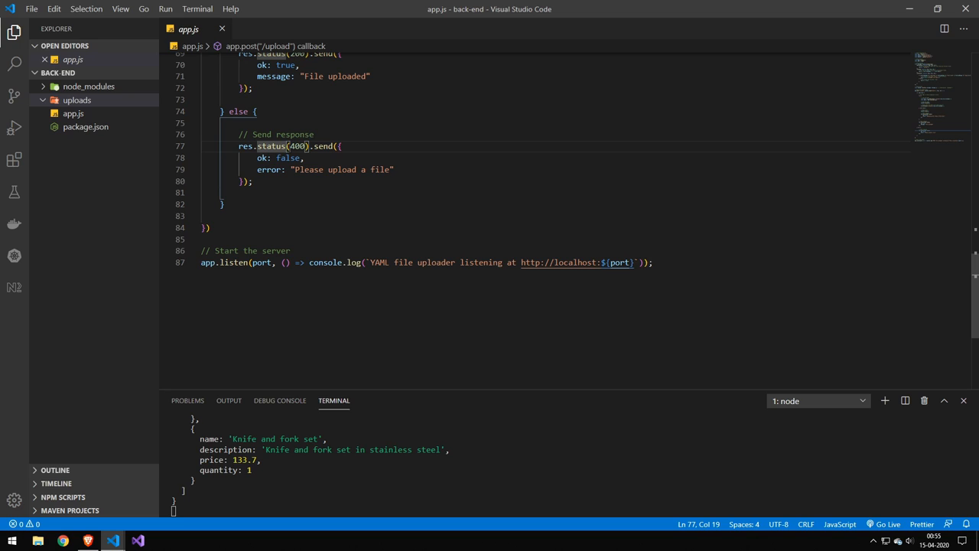
pyautogui.scroll(-3)
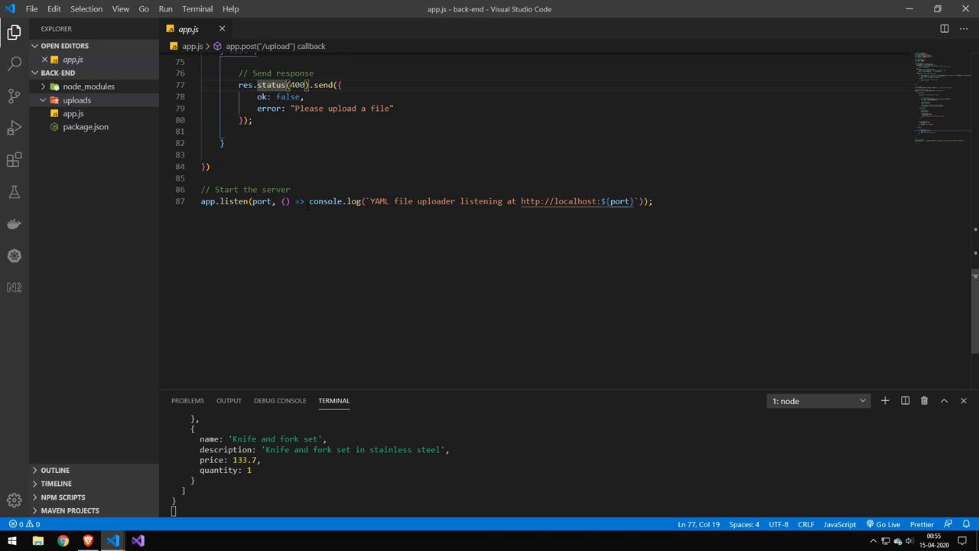